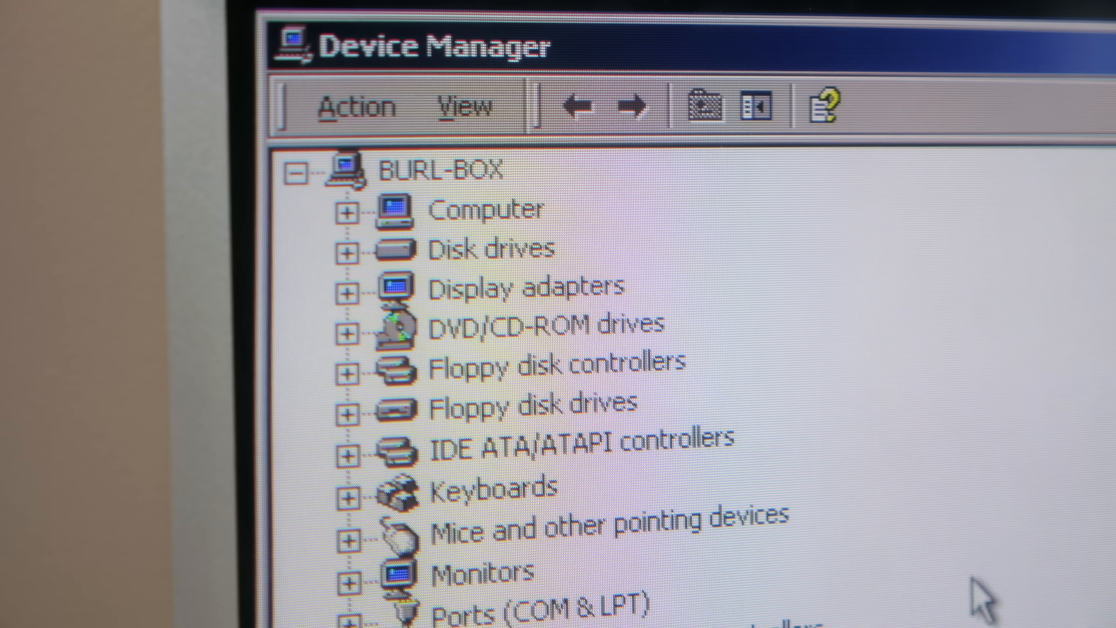
Expand CPU Info and both Intel Celeron entries to show the 301 MHz clock and L1/L2 caches.
left_click(347, 212)
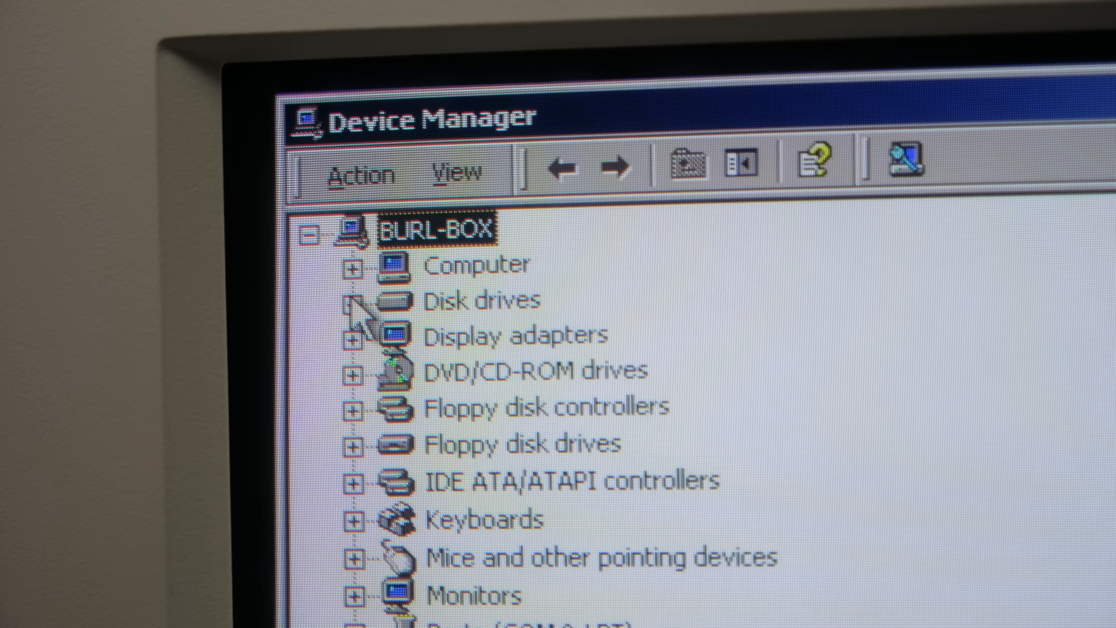
left_click(353, 268)
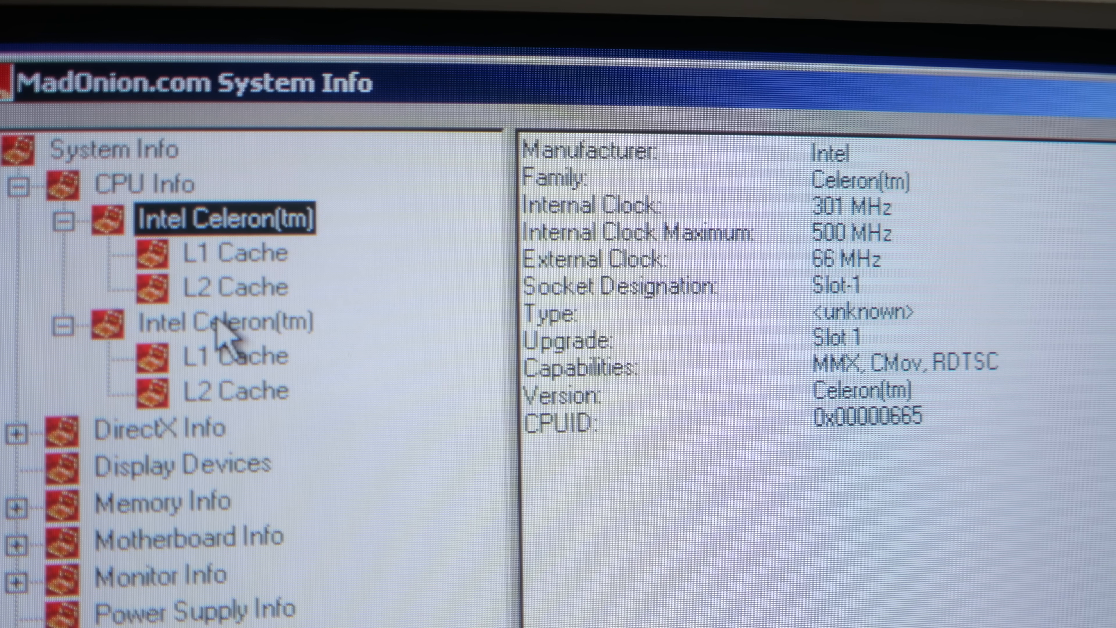
left_click(217, 326)
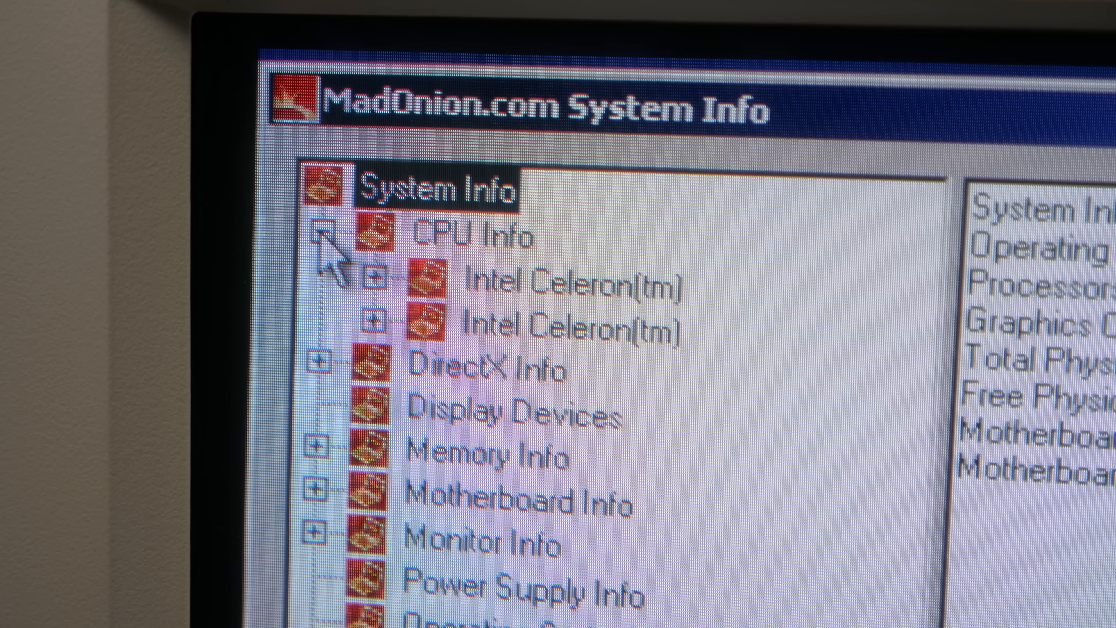
left_click(325, 232)
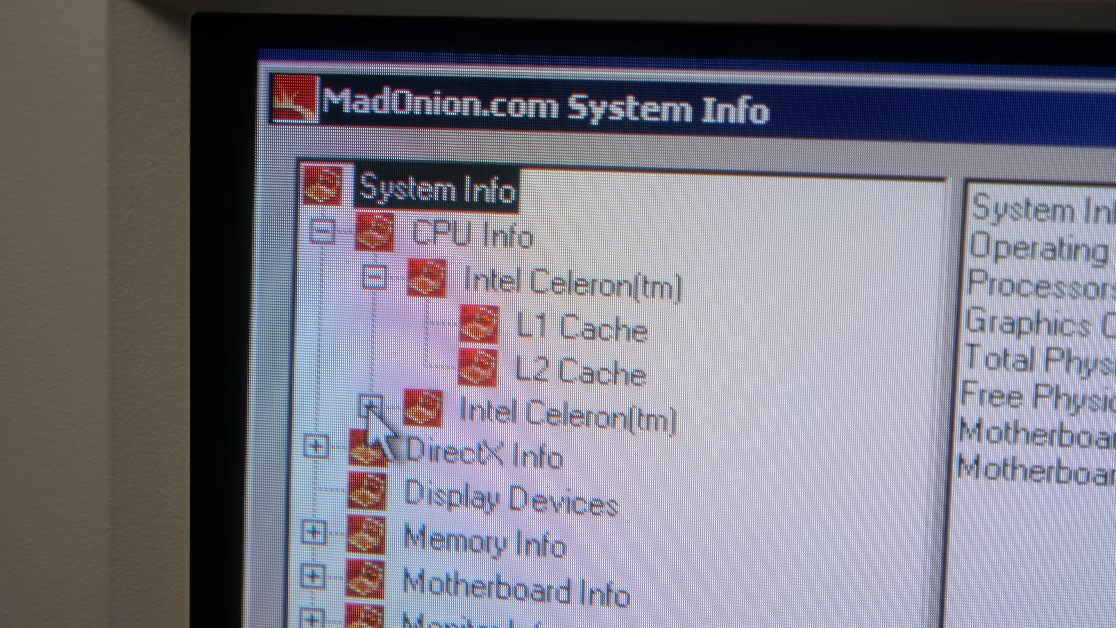
left_click(371, 407)
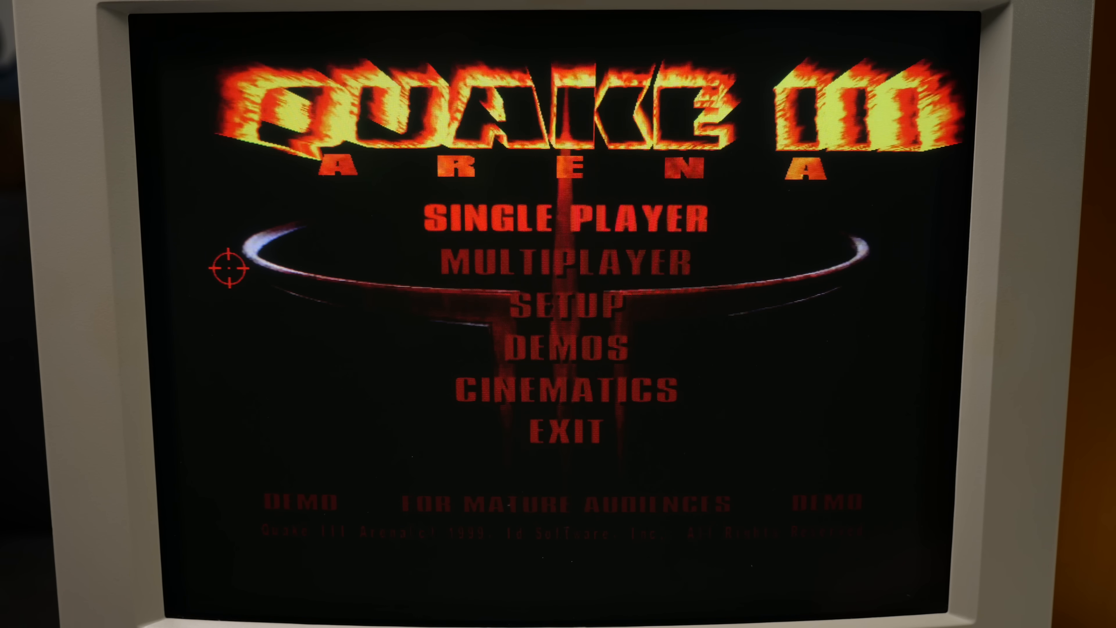
Bring up the Quake III Arena demo main menu.
left_click(568, 307)
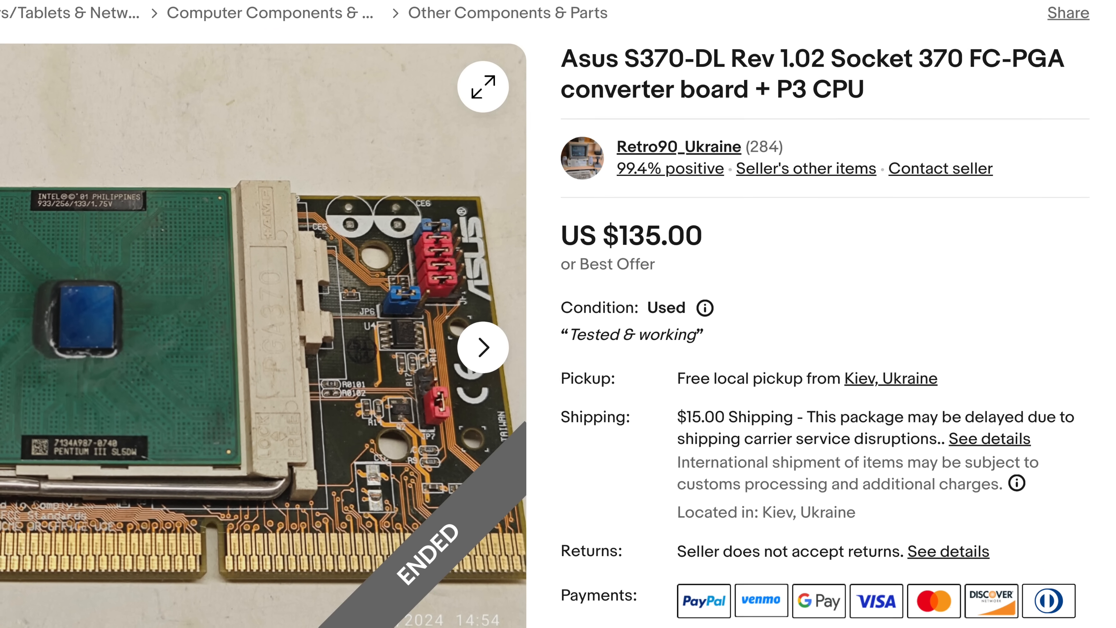
Scroll the Asus S370-DL listing down to its price and shipping details.
scroll("down", 3)
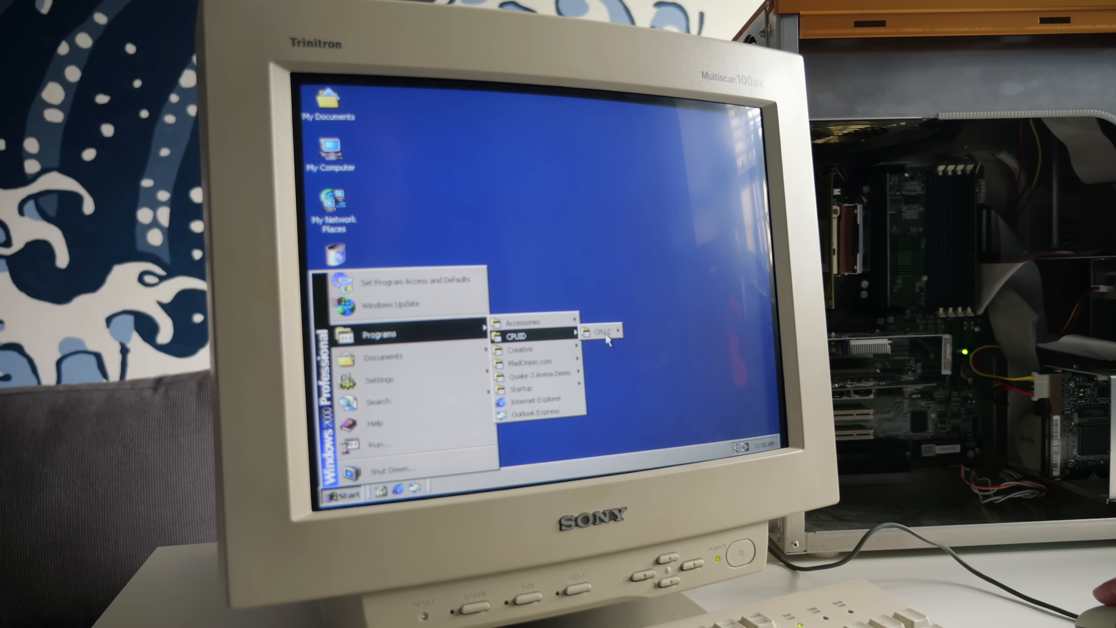
Start CPU-Z from Start > Programs > CPUID to read the processor speeds.
left_click(602, 335)
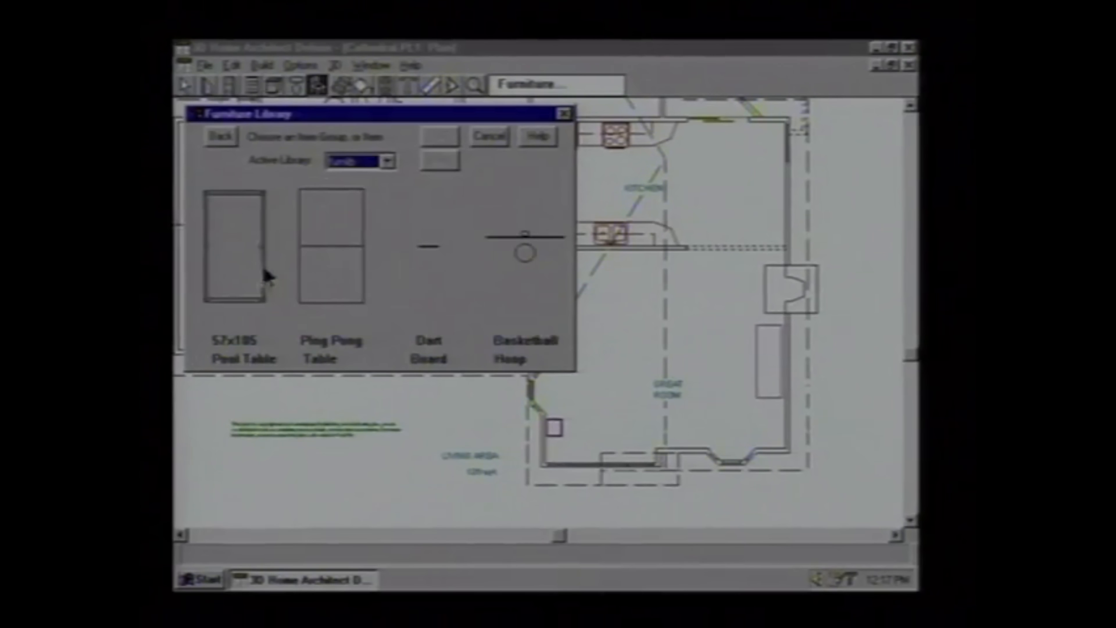
Browse the game-room Furniture Library, then scroll the PC Magazine IntelliStation M Pro review.
left_click(489, 137)
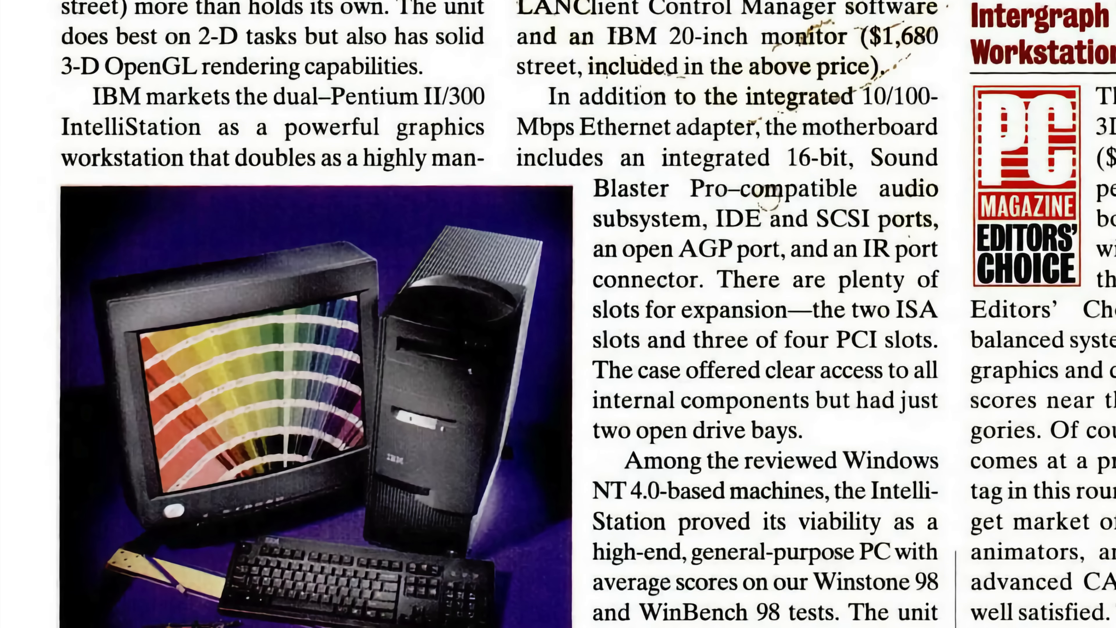
scroll("down", 3)
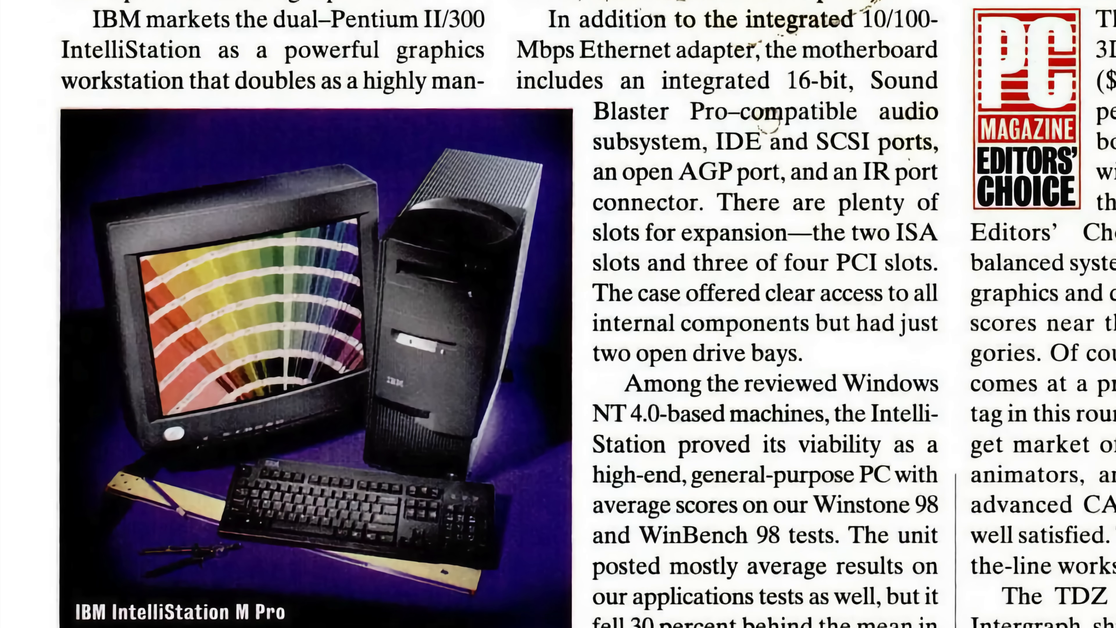